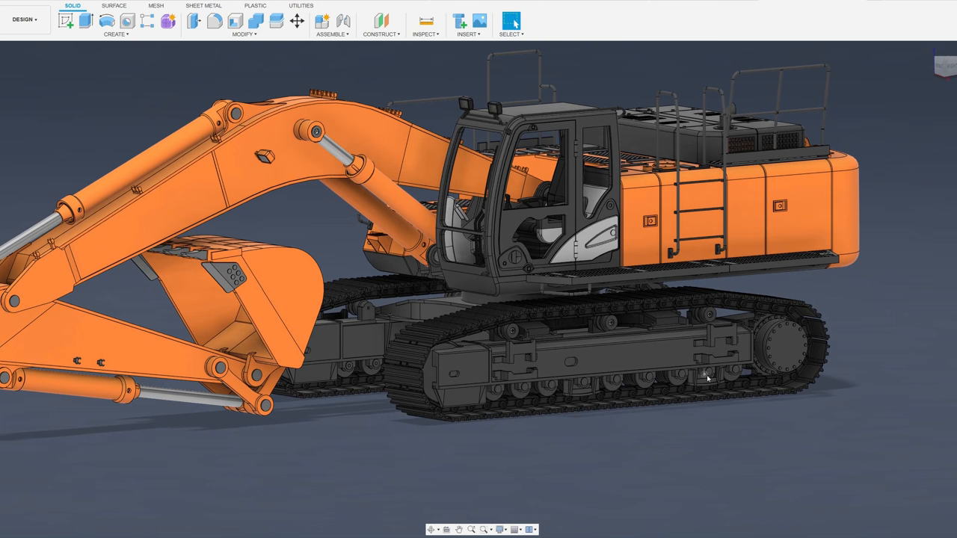
mouse_move(699, 66)
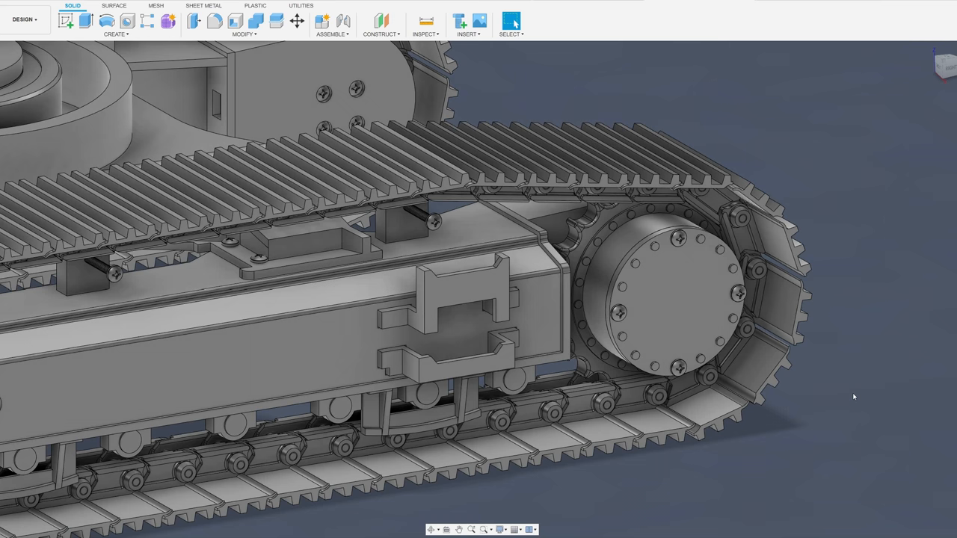
Step: Reveal the travel motor's internal ring-ratio drive, then show the swing motor exposed on the upper deck
left_click(512, 21)
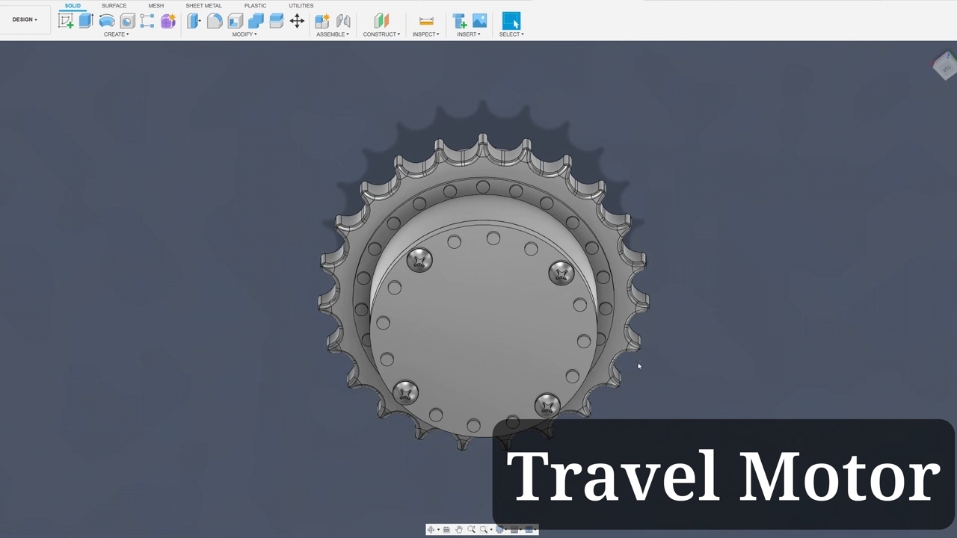
left_click_drag(478, 299, 478, 224)
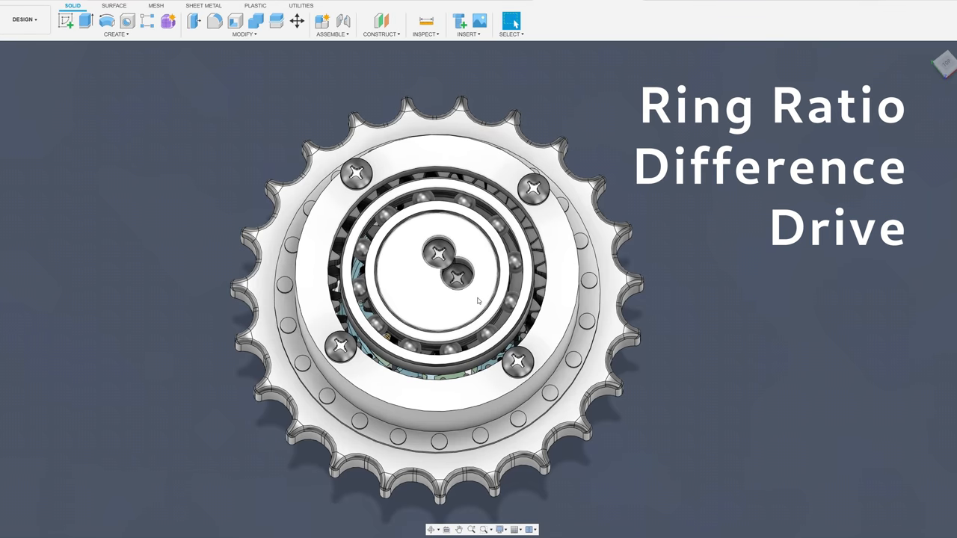
left_click_drag(448, 262, 478, 314)
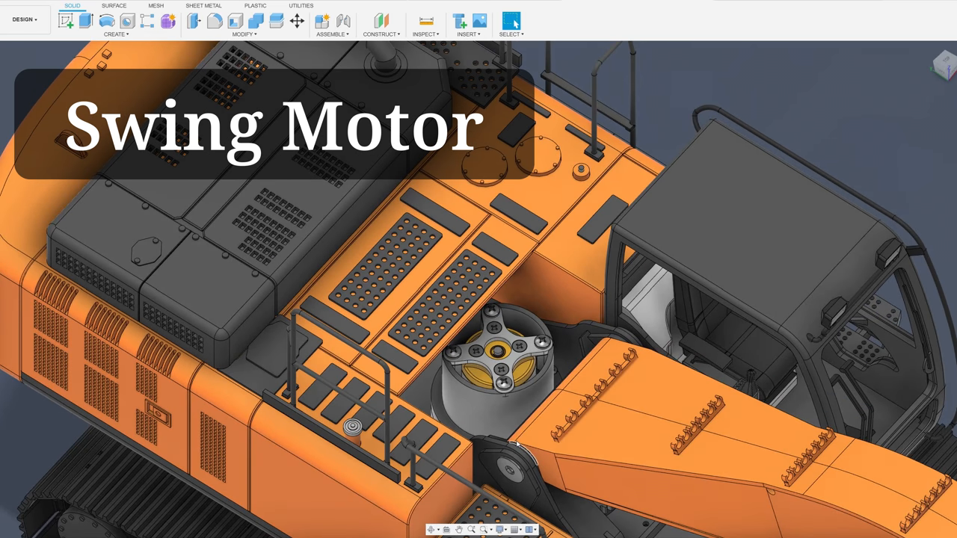
mouse_move(496, 6)
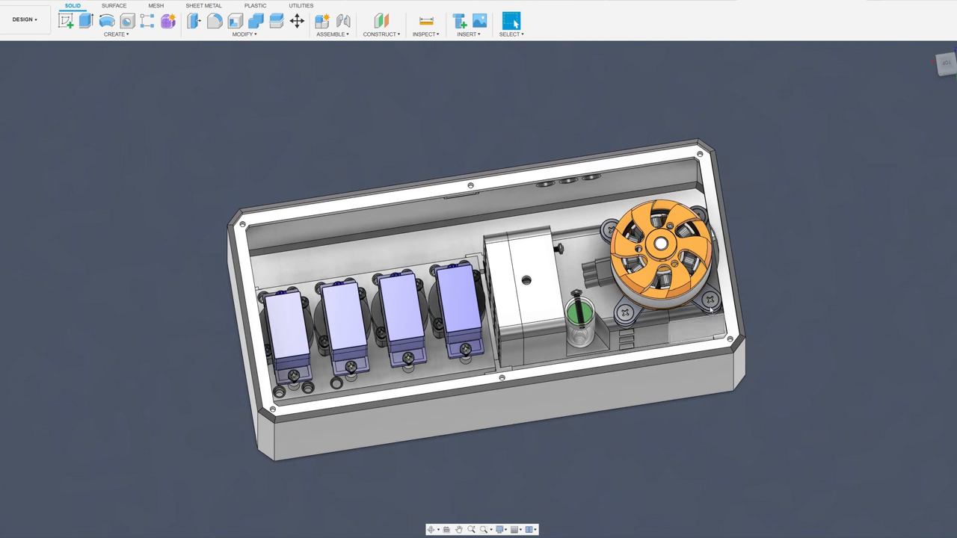
Step: Orbit the tank enclosure with its servos and pump to an angled isometric view
left_click_drag(478, 299, 479, 254)
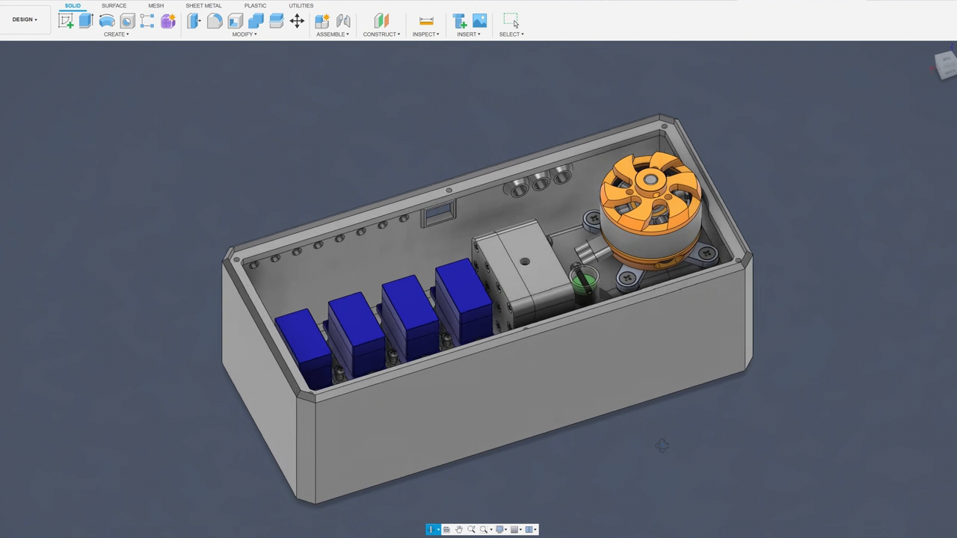
left_click_drag(479, 299, 523, 261)
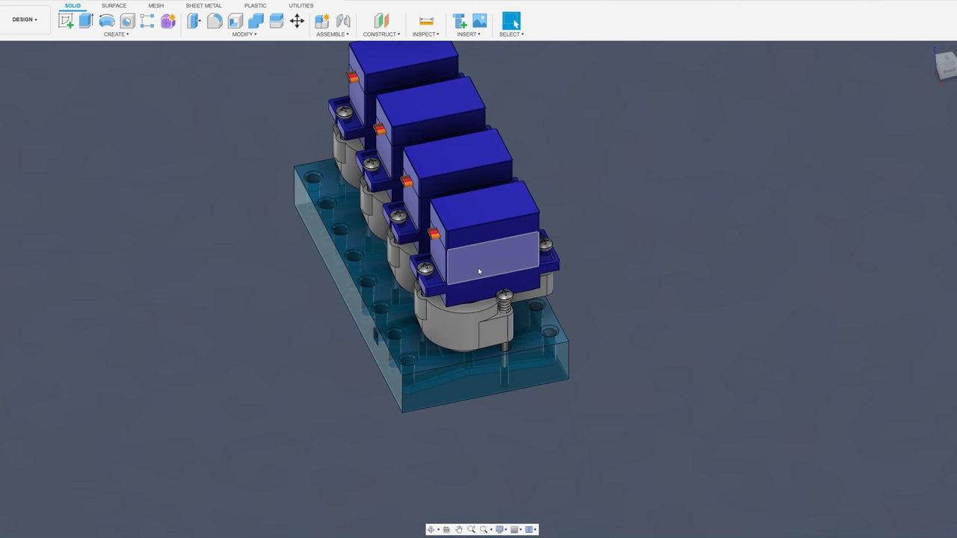
Step: Turn the four-servo valve block front-on and zoom into its red valve ports
left_click_drag(479, 272, 613, 342)
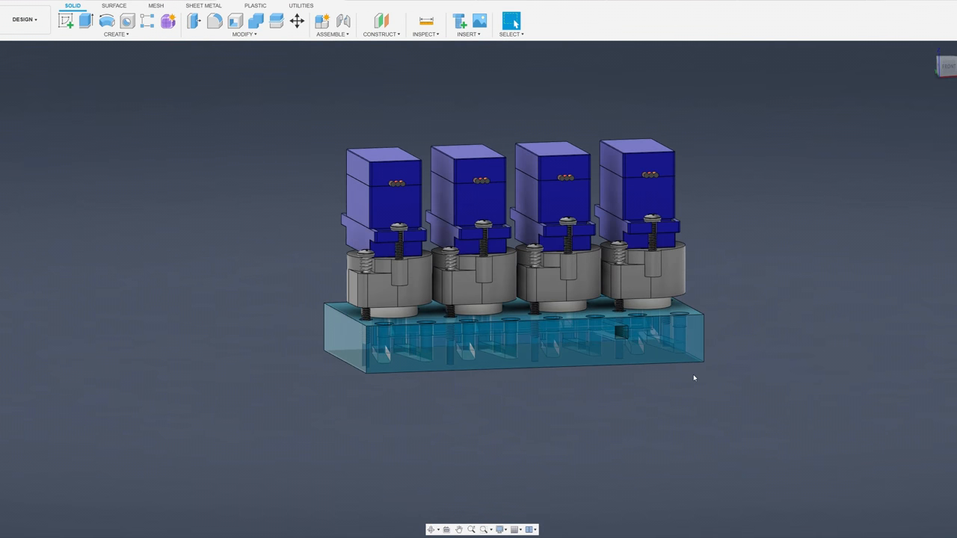
scroll("up", 3)
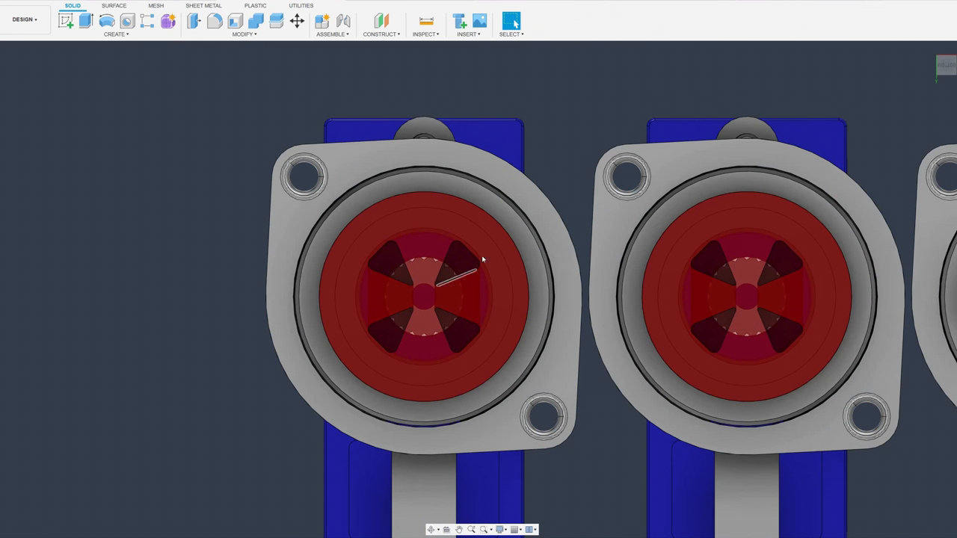
left_click(460, 269)
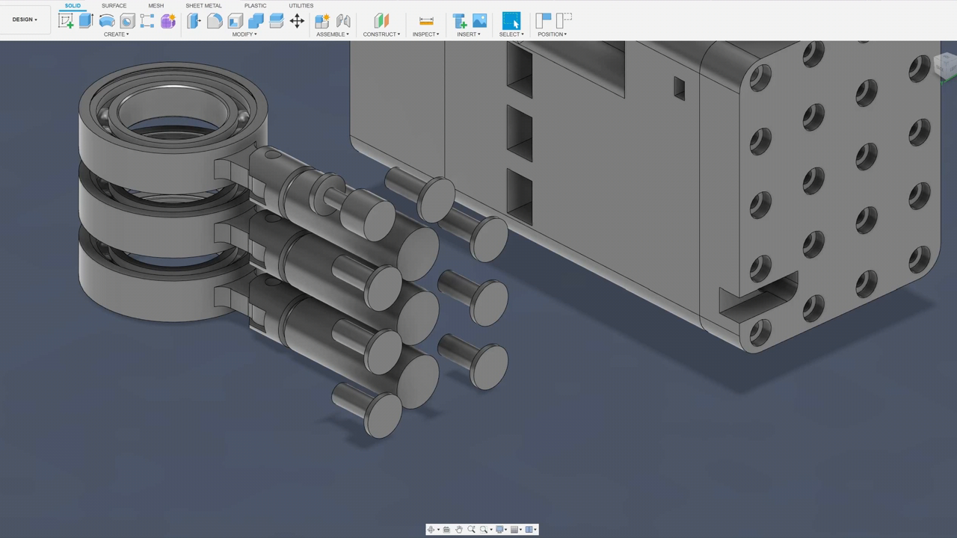
mouse_move(532, 459)
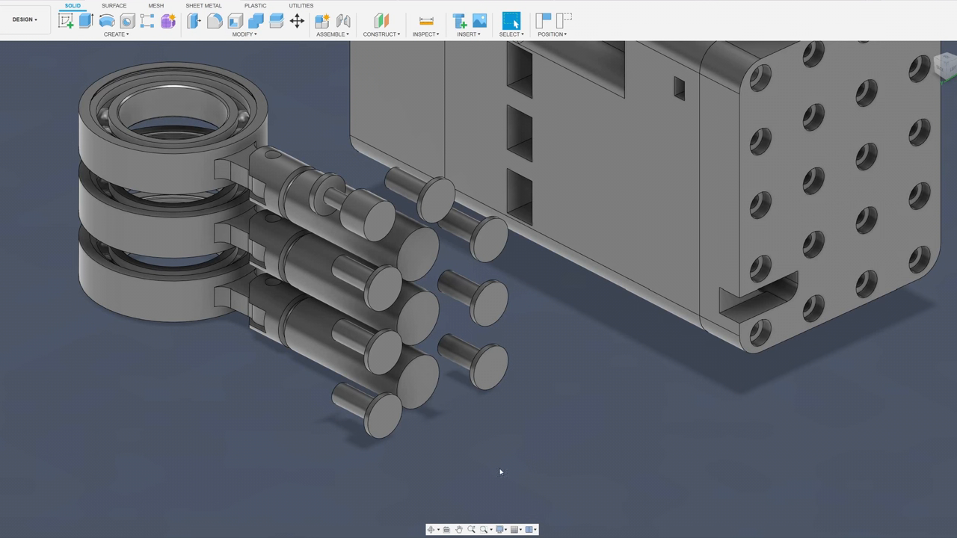
Step: Show the exploded pump pistons and bearings, then pull back to the assembled pump with relief valve and orange motor
left_click(383, 415)
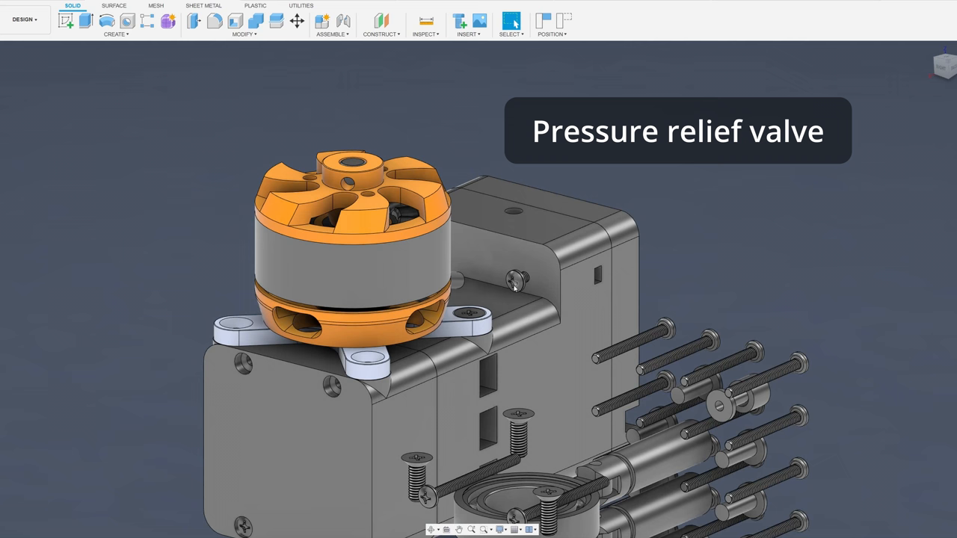
mouse_move(512, 282)
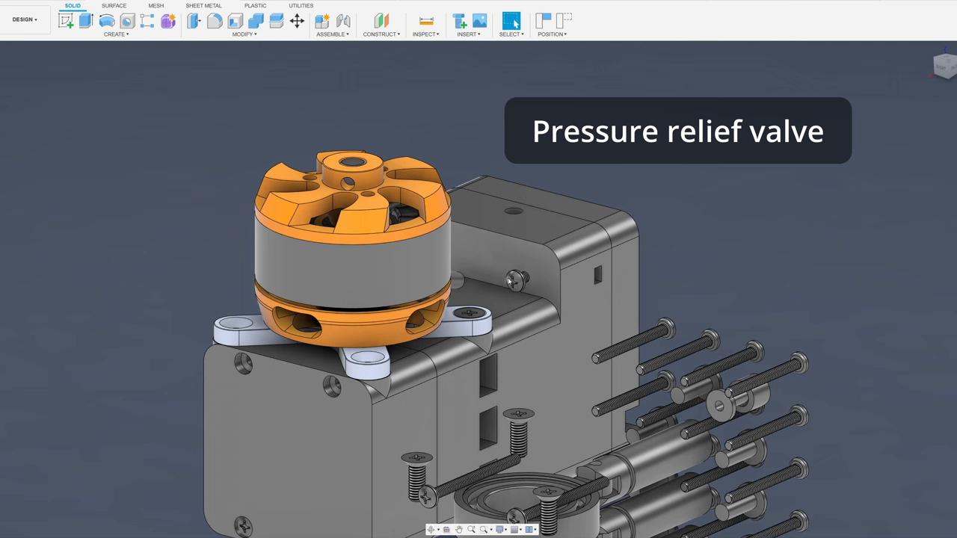
left_click_drag(508, 283, 635, 275)
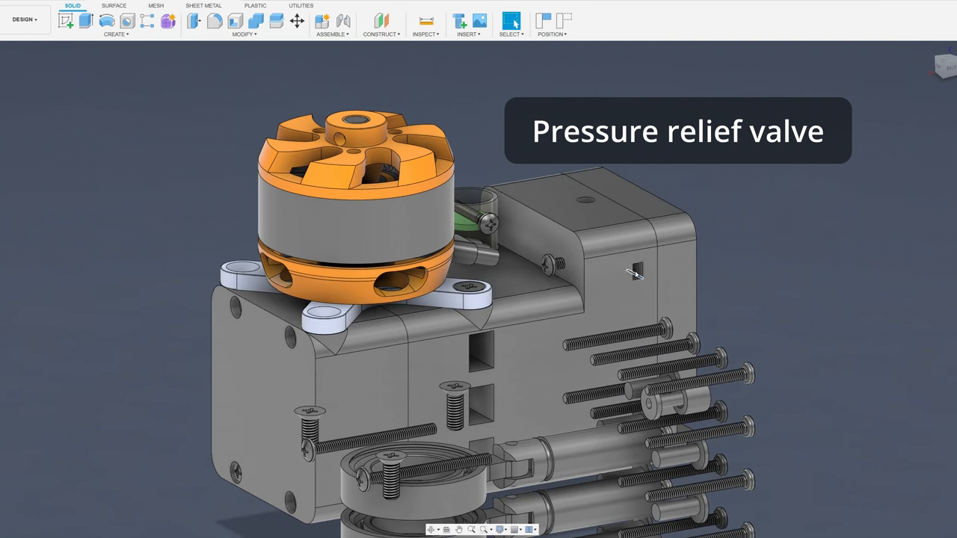
left_click_drag(636, 270, 687, 418)
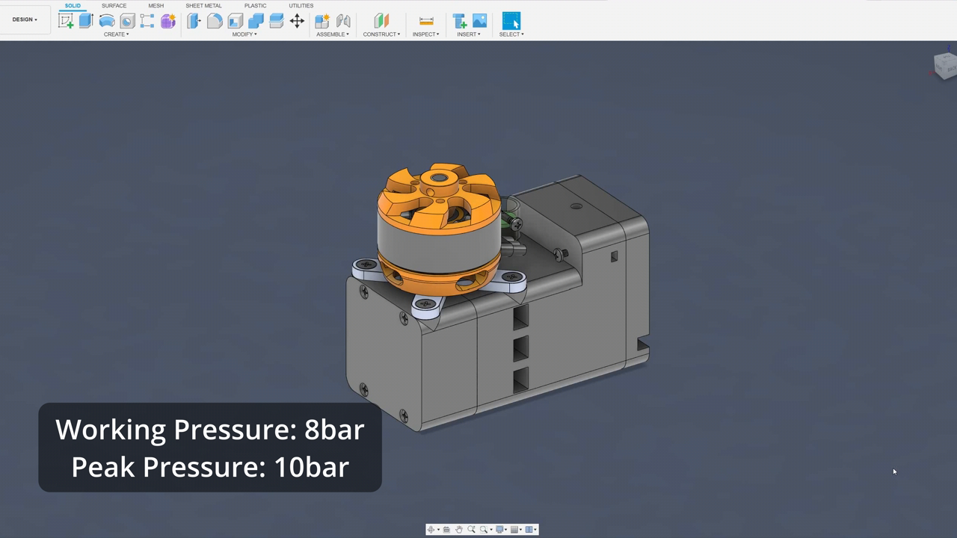
mouse_move(822, 439)
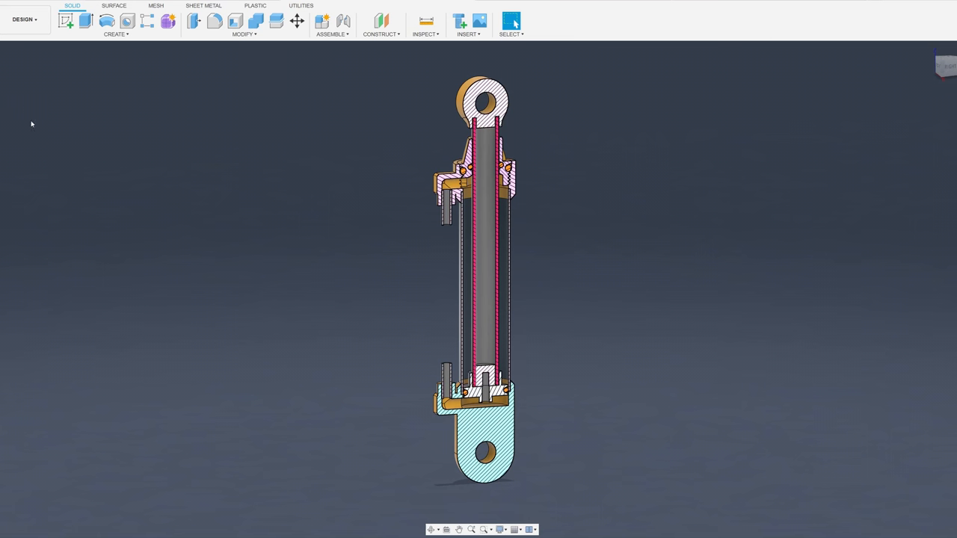
Step: Zoom into the sectioned hydraulic cylinder, then switch back to the full excavator in side profile
scroll("up", 3)
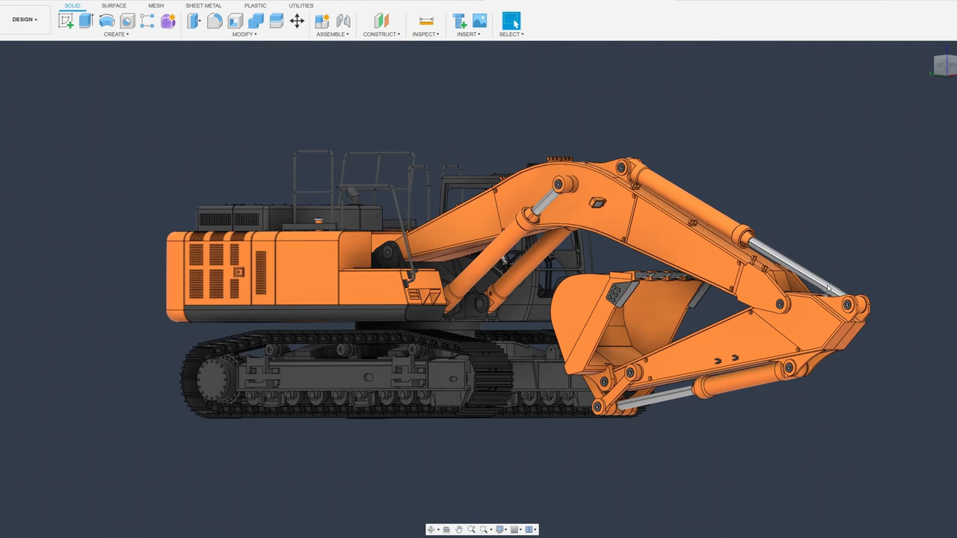
left_click(511, 21)
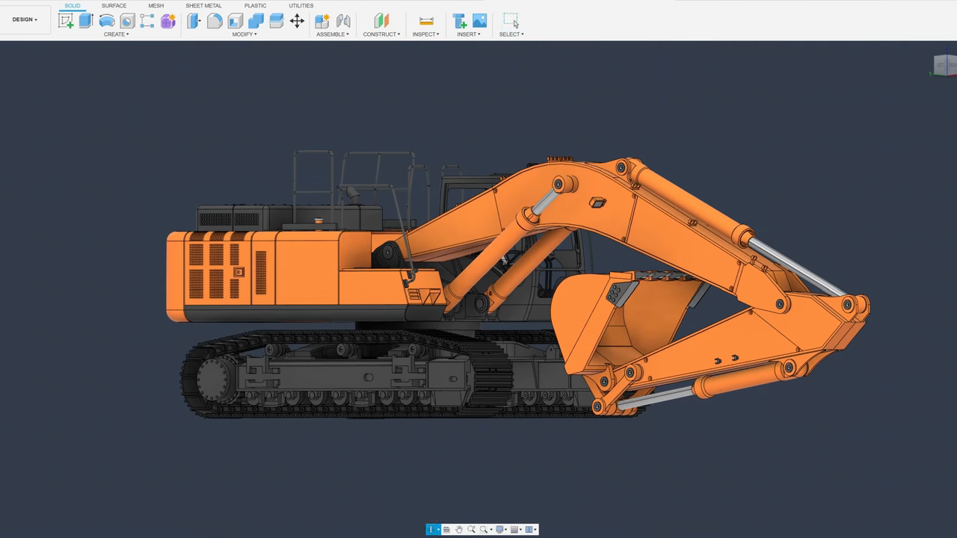